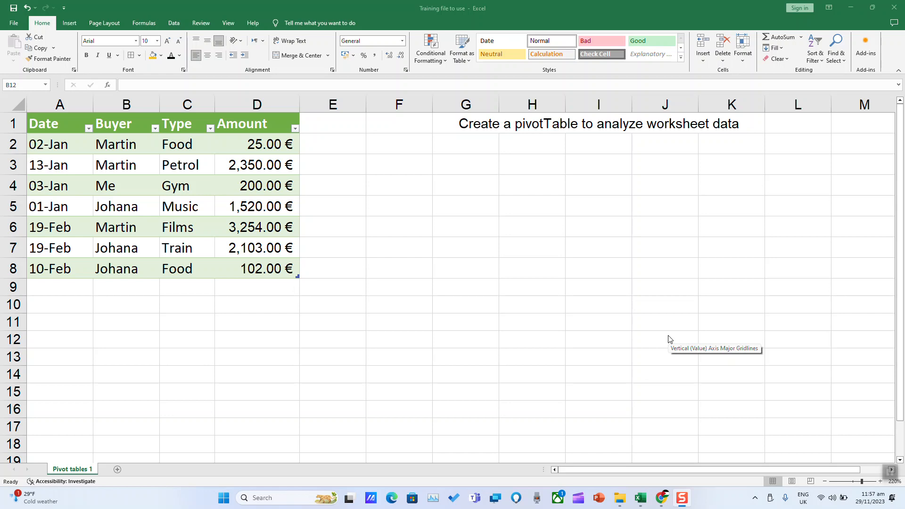
pyautogui.moveTo(325, 290)
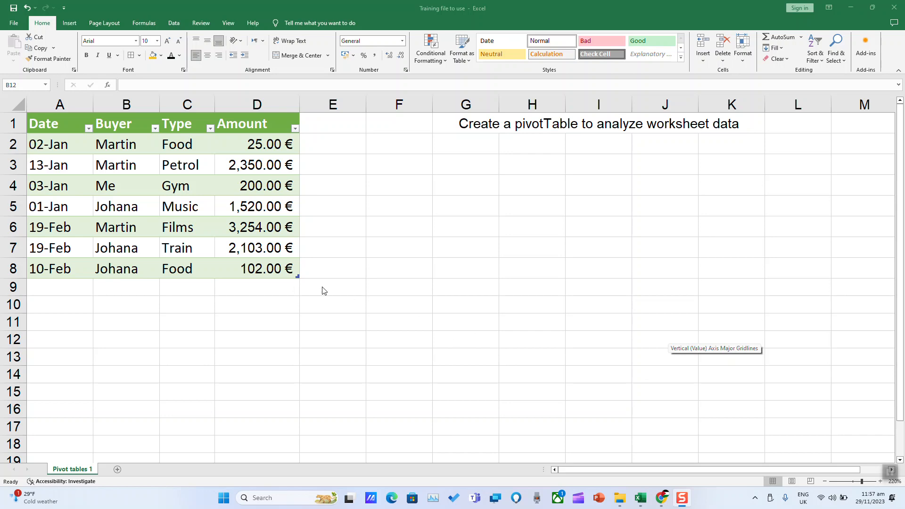
# Step: Select the whole expenses table A1:D8 of dates, buyers, types and amounts
pyautogui.click(257, 248)
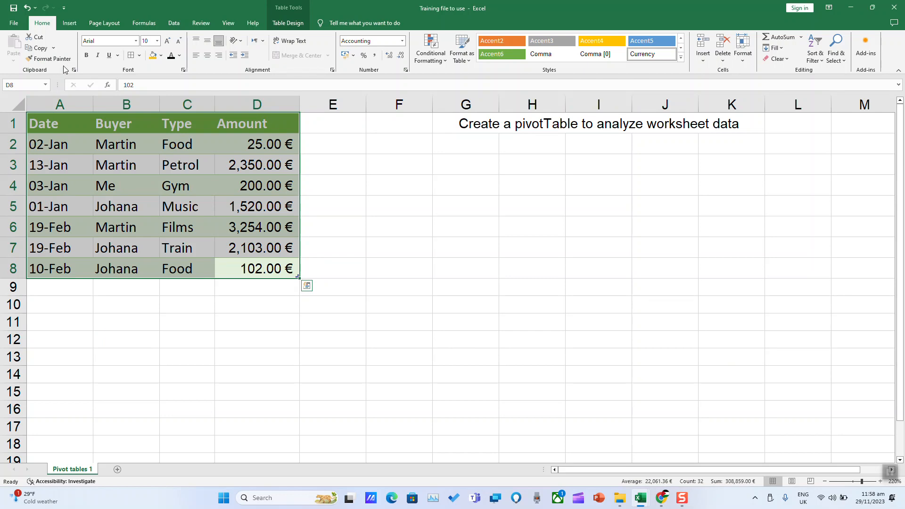
pyautogui.click(70, 23)
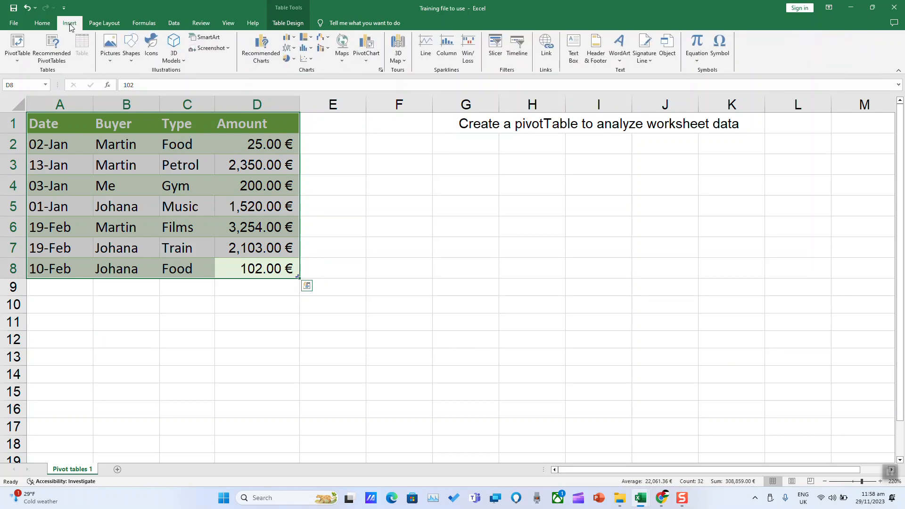
pyautogui.moveTo(14, 45)
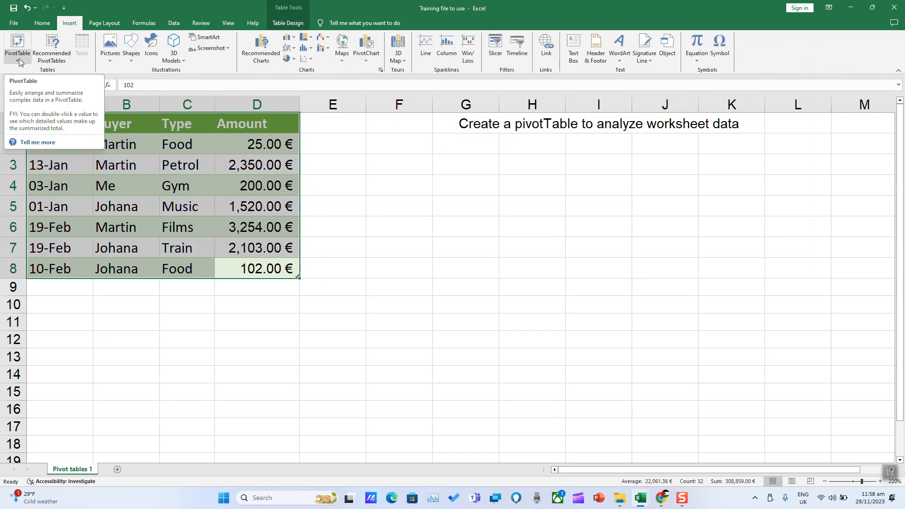
pyautogui.click(14, 48)
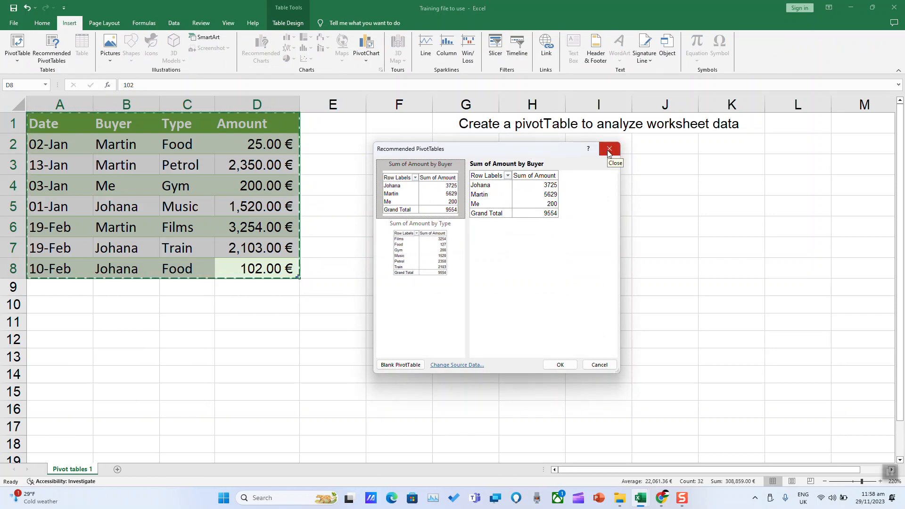
pyautogui.click(609, 149)
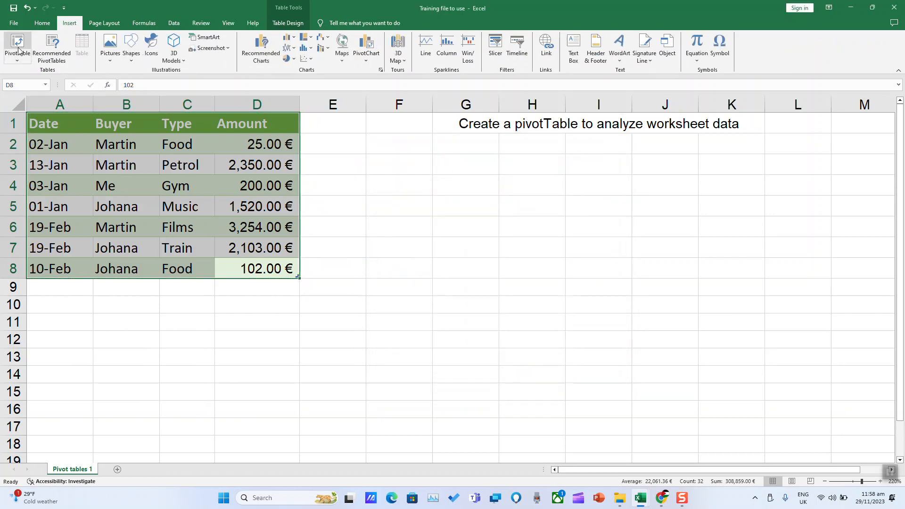
# Step: Insert a PivotTable from the Expenses1 table, briefly trying cell F3, then placing it on a new worksheet
pyautogui.click(15, 43)
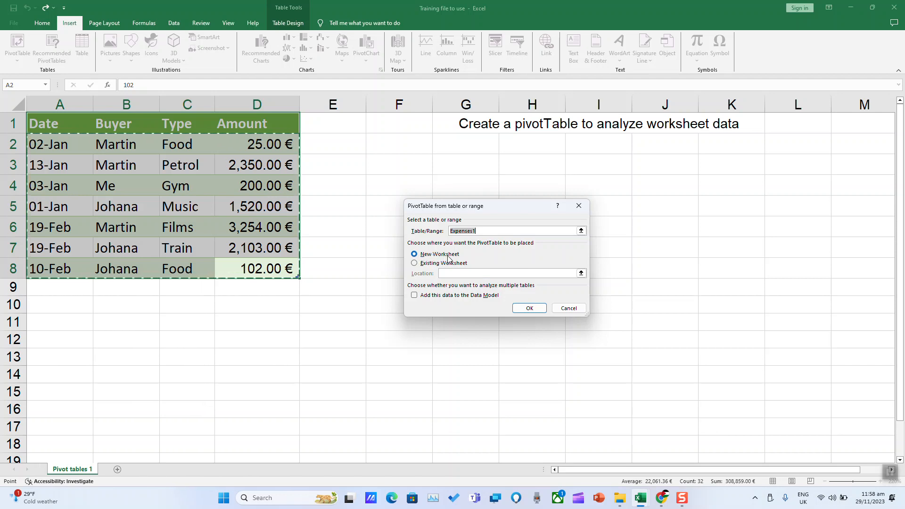
pyautogui.moveTo(425, 268)
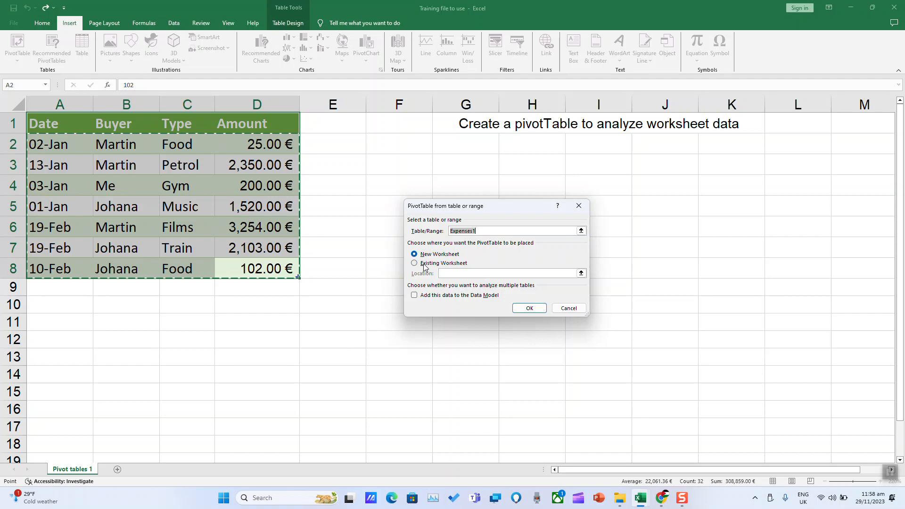
pyautogui.click(414, 263)
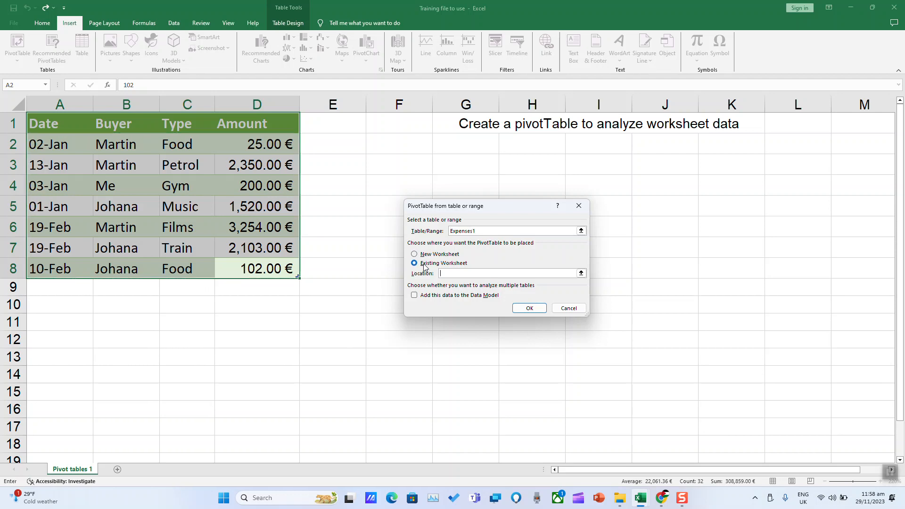
pyautogui.click(392, 167)
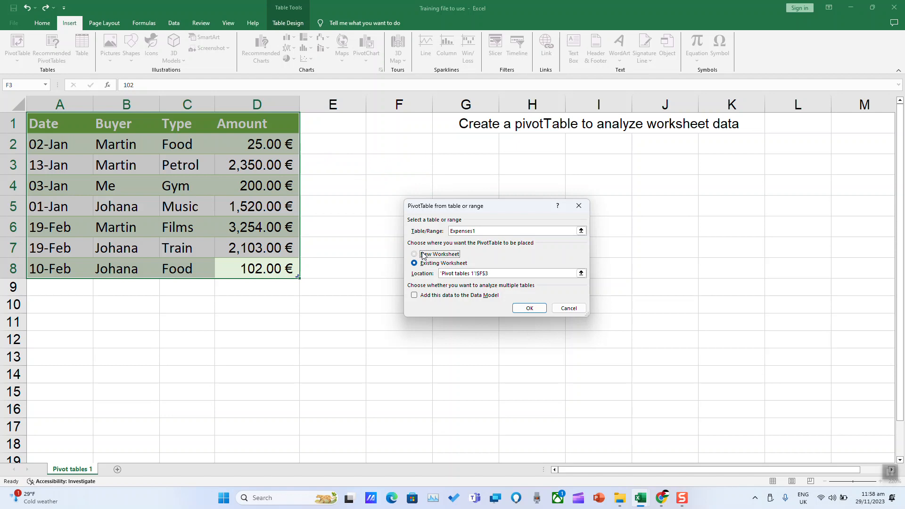
pyautogui.click(414, 255)
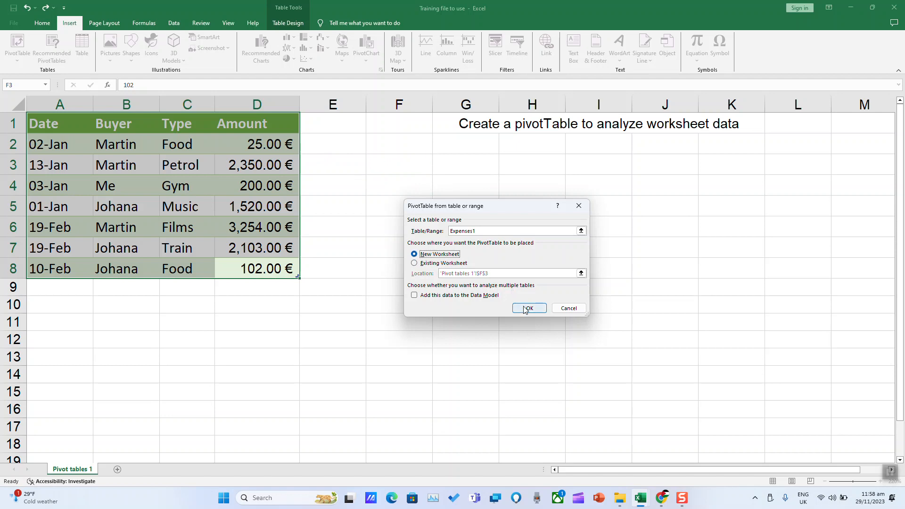
pyautogui.click(529, 307)
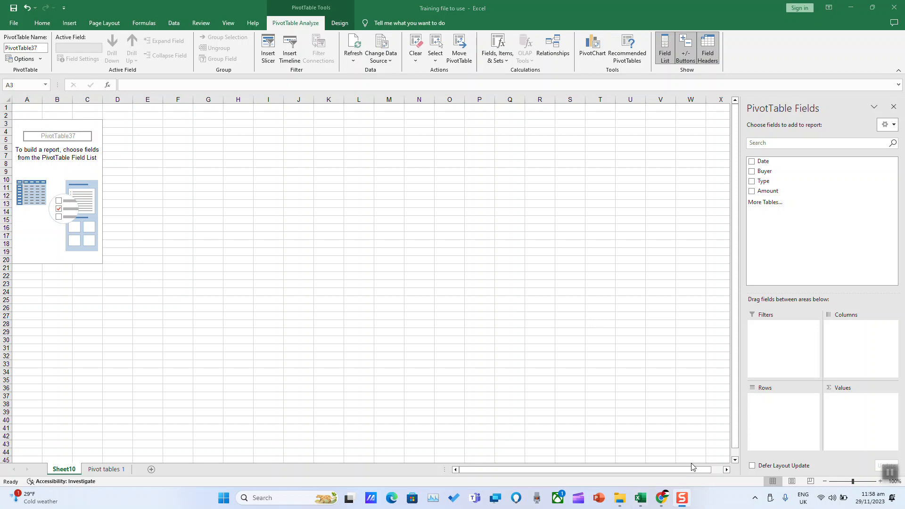
pyautogui.moveTo(777, 206)
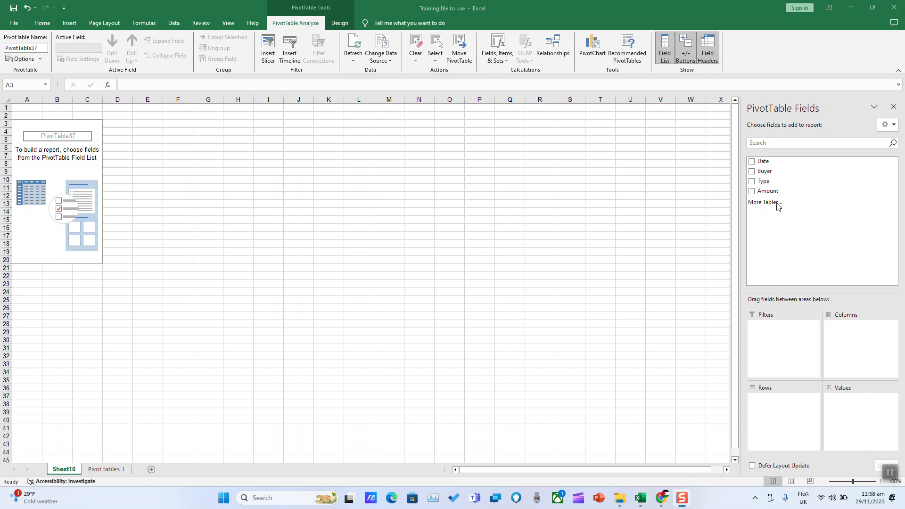
pyautogui.moveTo(752, 194)
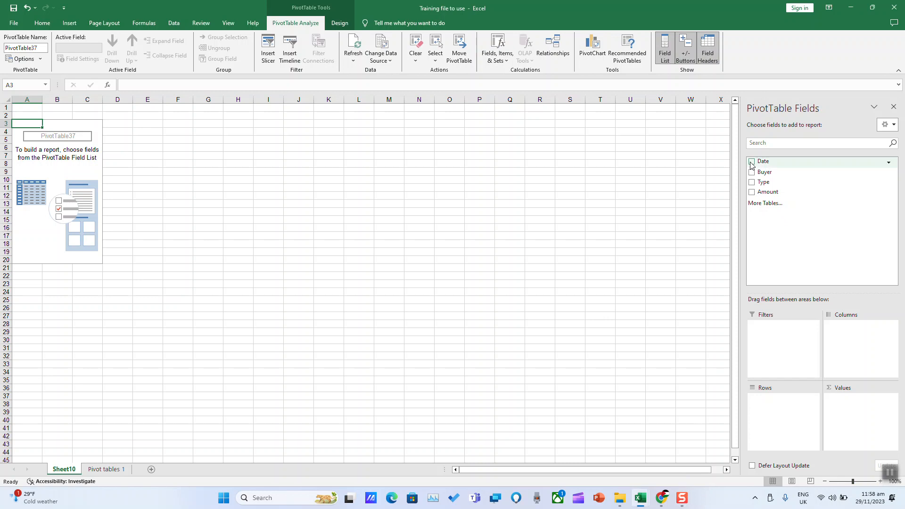
# Step: Add Date and Buyer to the rows and expand January and February to show their details
pyautogui.click(751, 161)
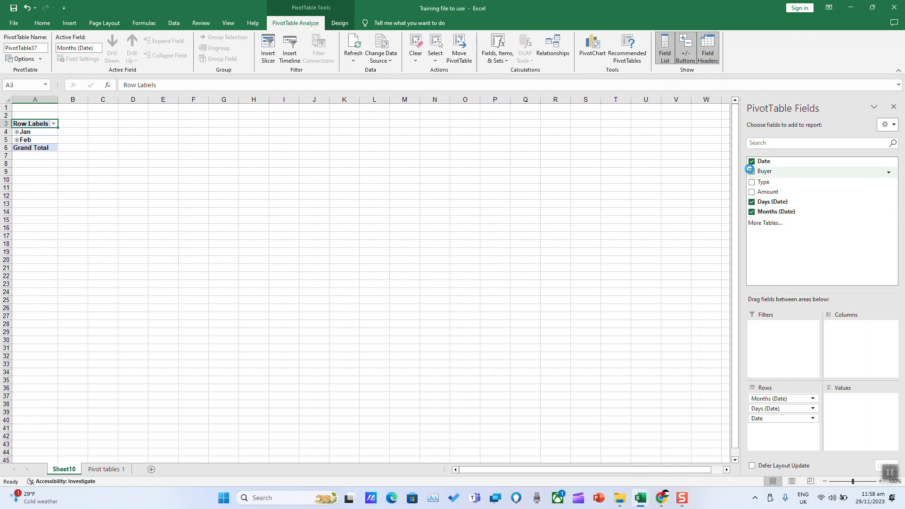
pyautogui.click(751, 171)
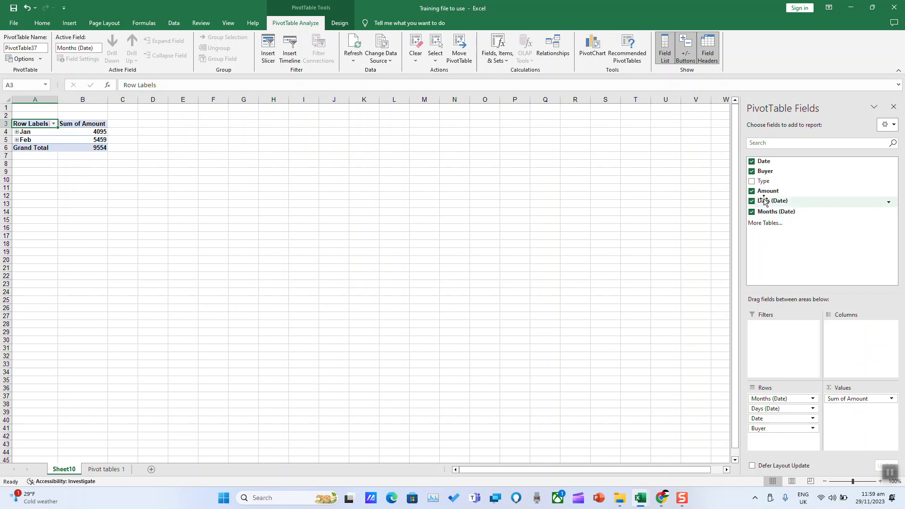
pyautogui.click(16, 131)
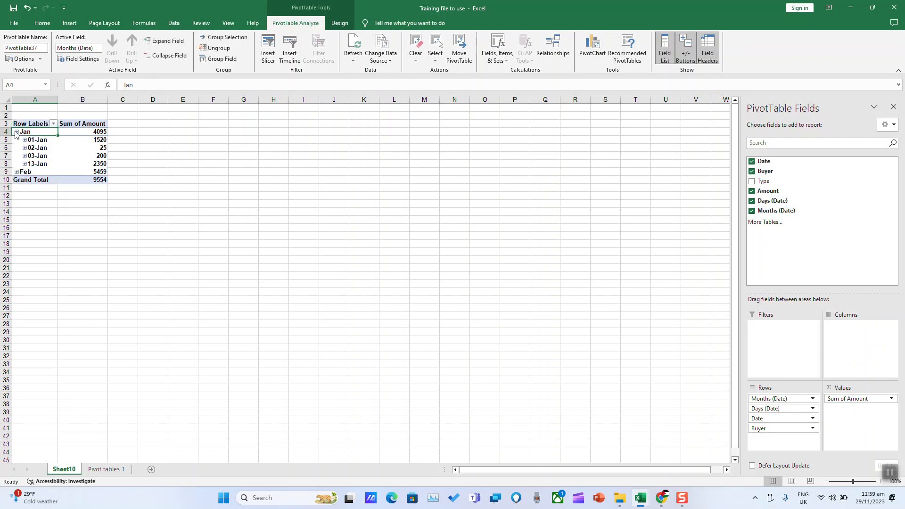
pyautogui.click(16, 172)
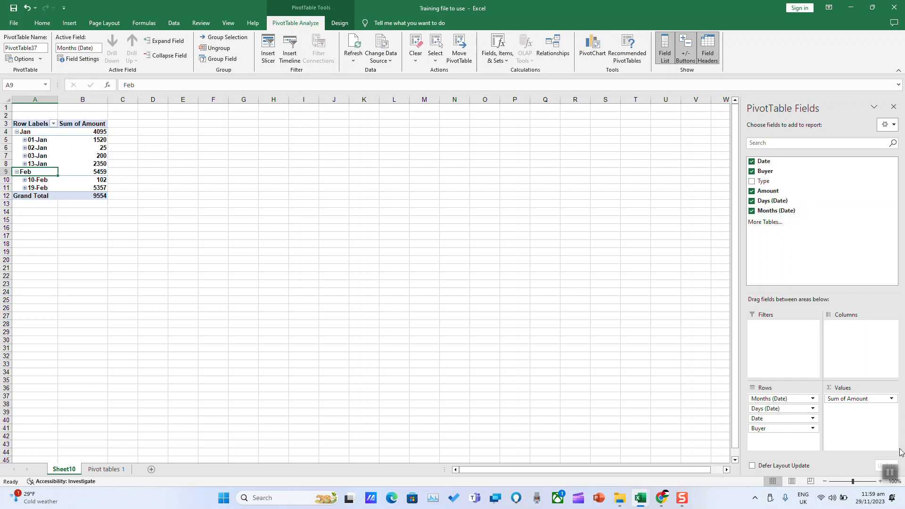
pyautogui.click(42, 23)
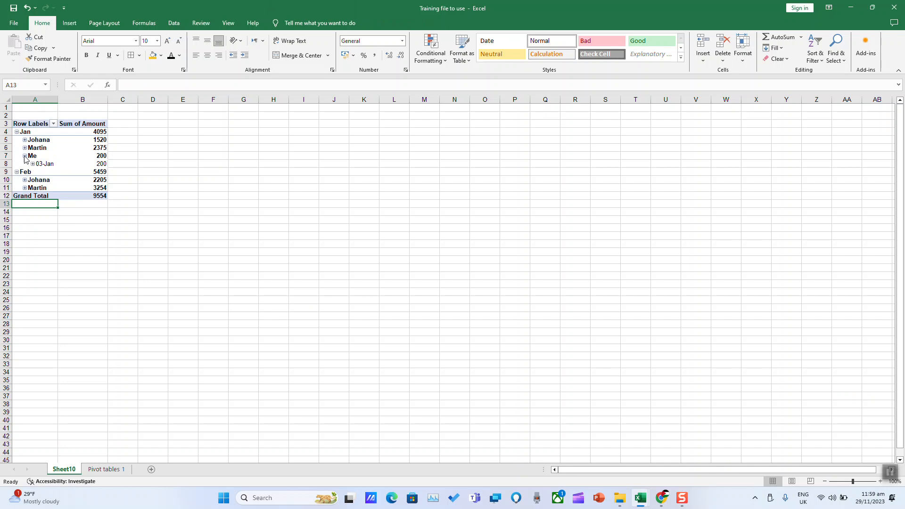
# Step: Collapse the dates listed under buyer Me so each month shows buyers with totals
pyautogui.click(25, 156)
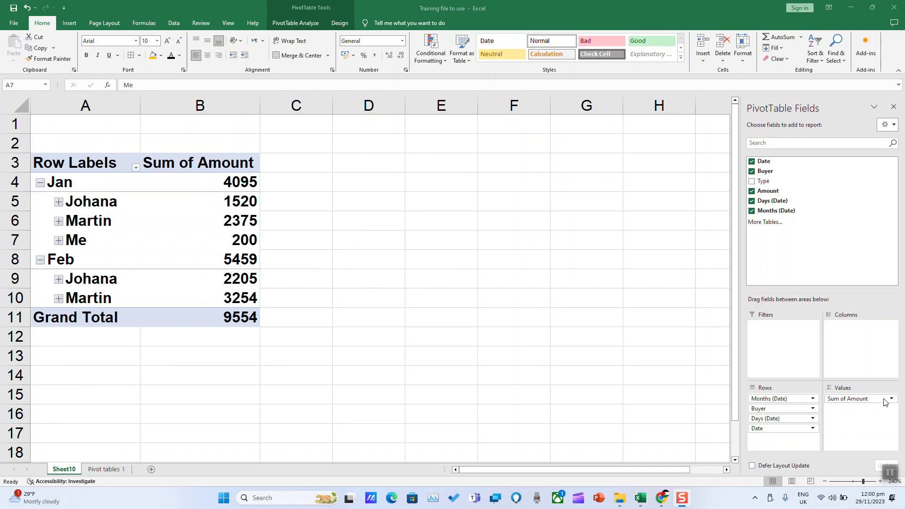
# Step: Change the Amount value field to Count via Value Field Settings, giving Jan 4, Feb 3, total 7
pyautogui.click(75, 240)
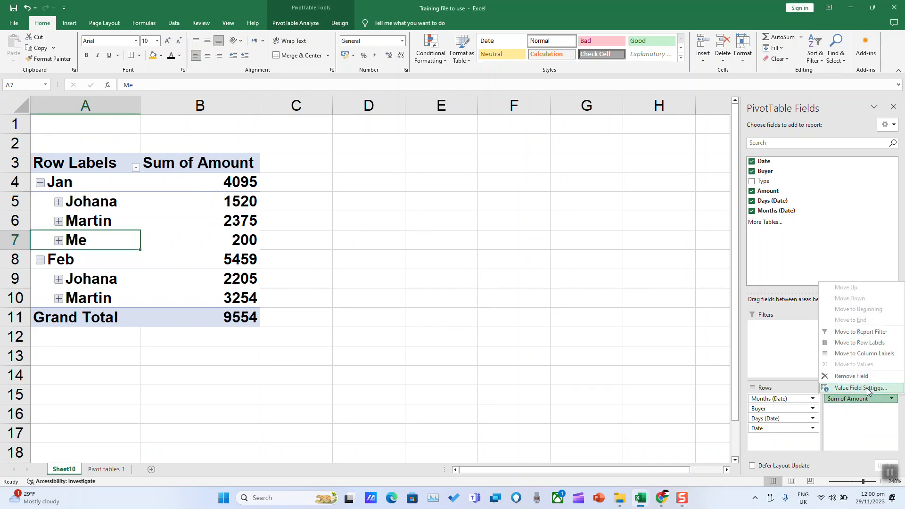
pyautogui.click(860, 388)
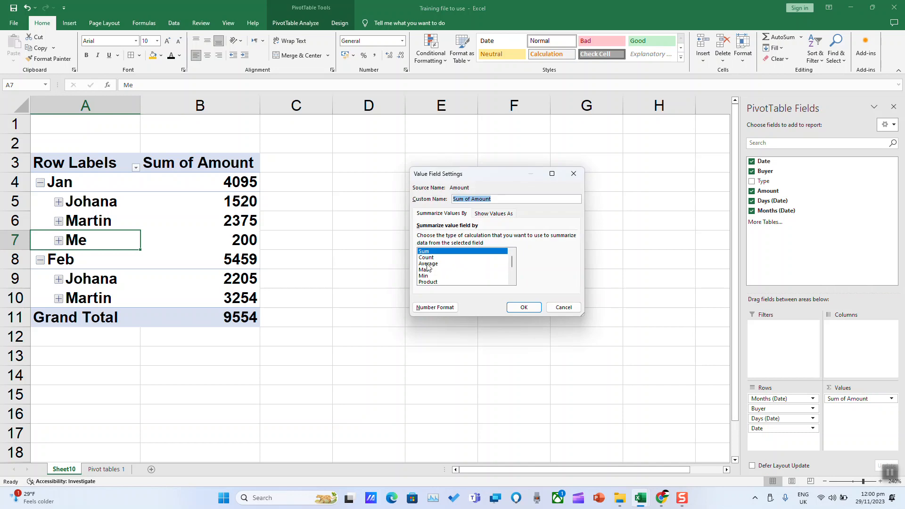
pyautogui.click(428, 264)
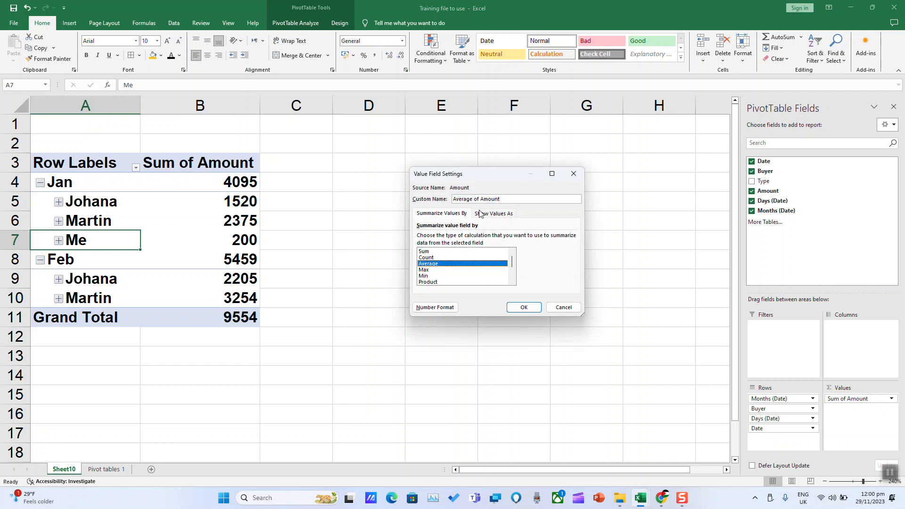
pyautogui.click(494, 213)
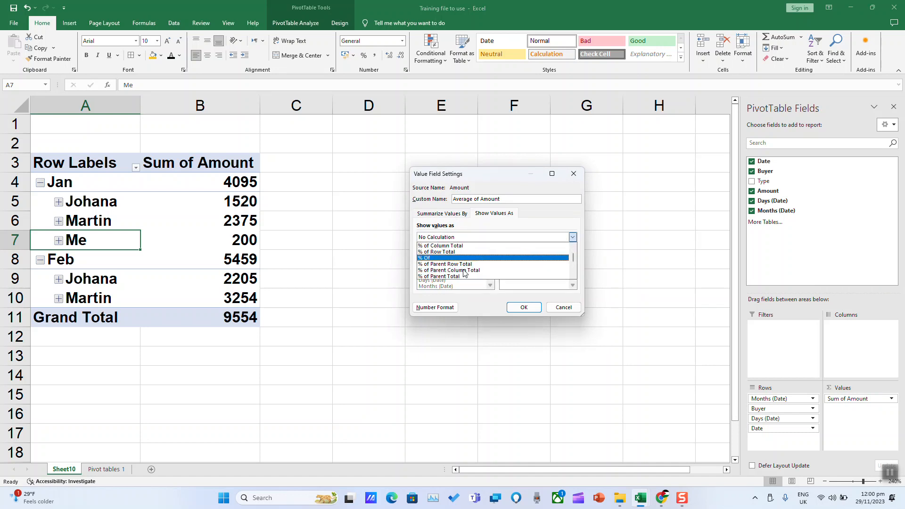
pyautogui.click(441, 213)
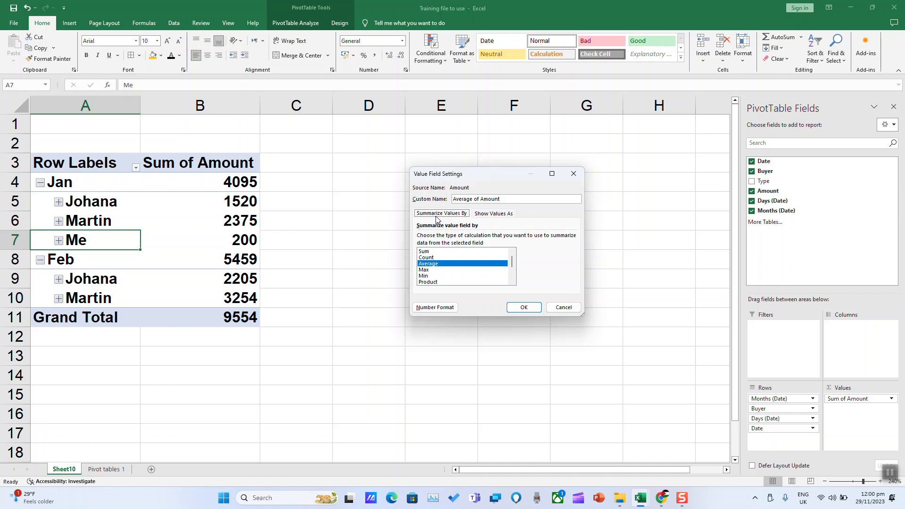
pyautogui.click(426, 256)
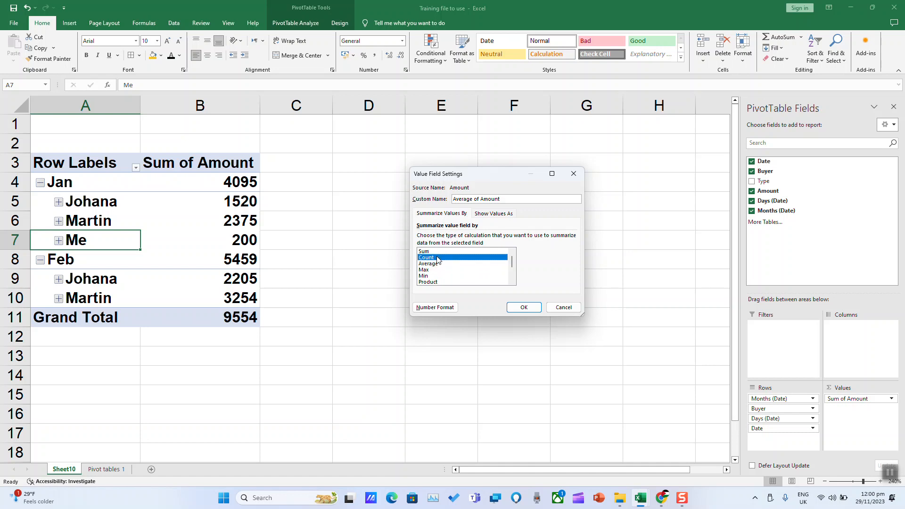
pyautogui.click(524, 308)
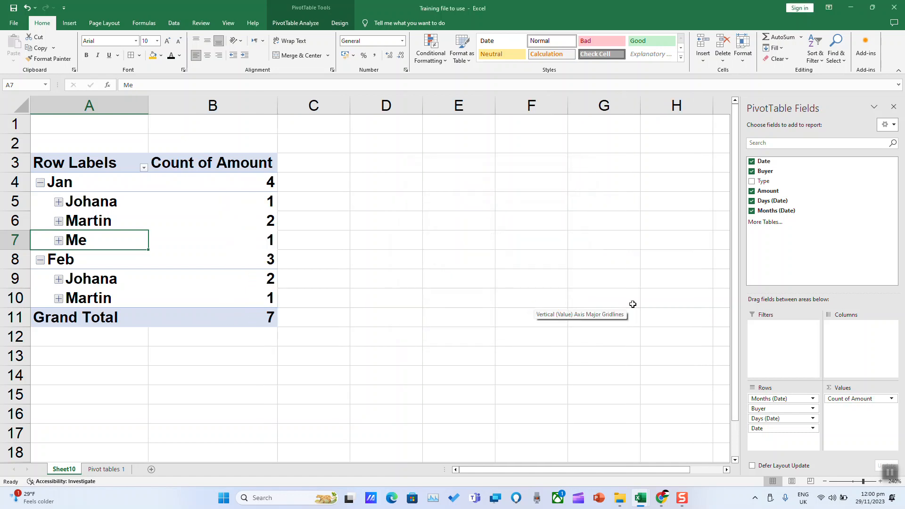
pyautogui.click(459, 182)
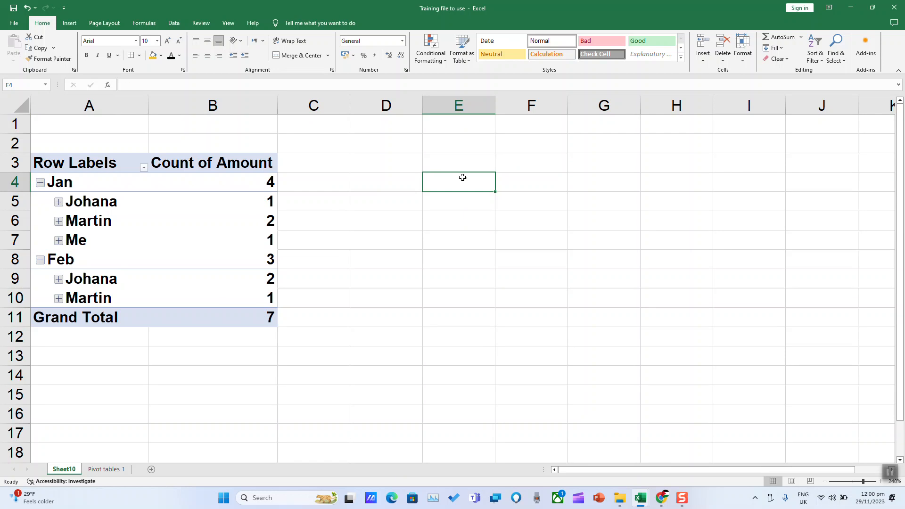
pyautogui.moveTo(467, 173)
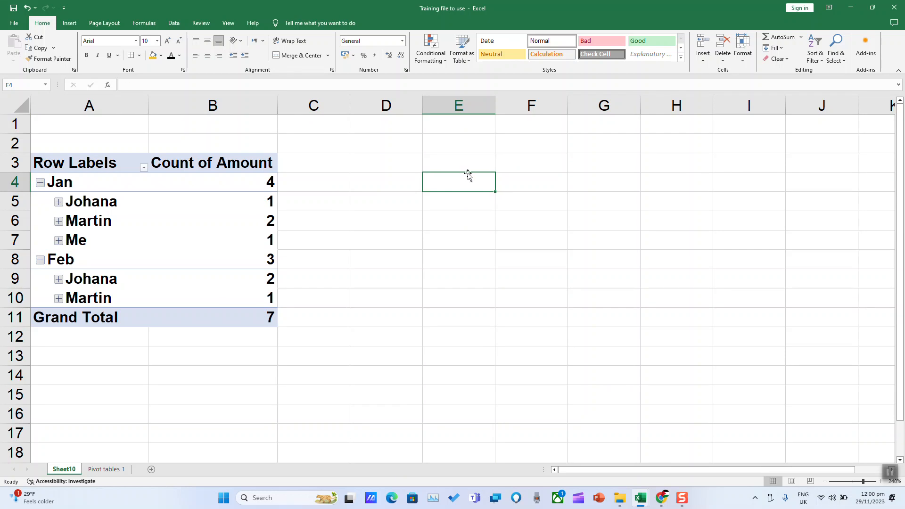